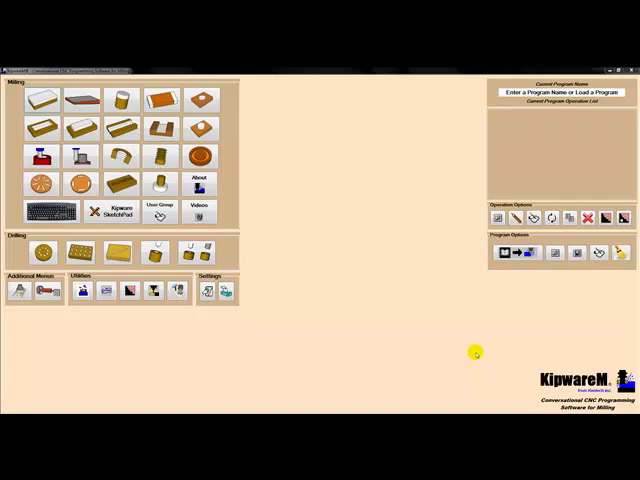
mouse_move(556, 172)
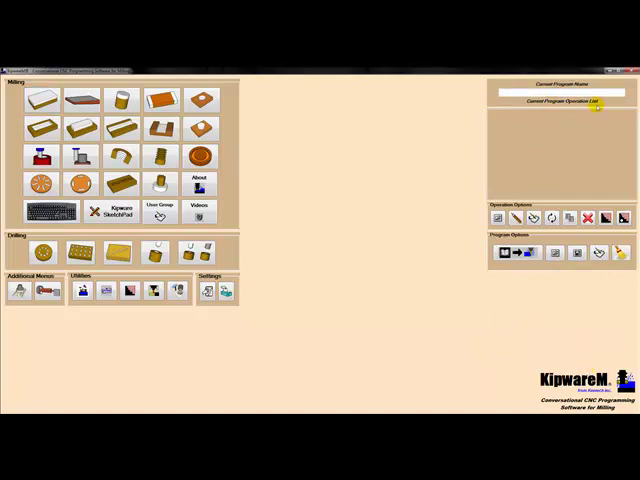
Step: Name the program 'Sample Program' and add the Square/Rectangle Facing cycle to its operation list
type("Sample Program")
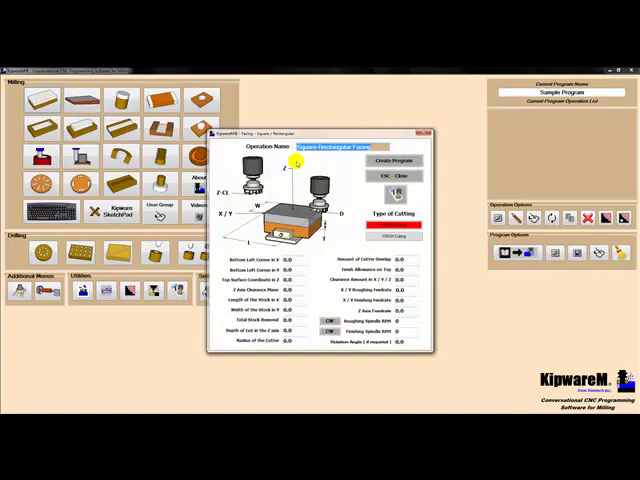
left_click(388, 160)
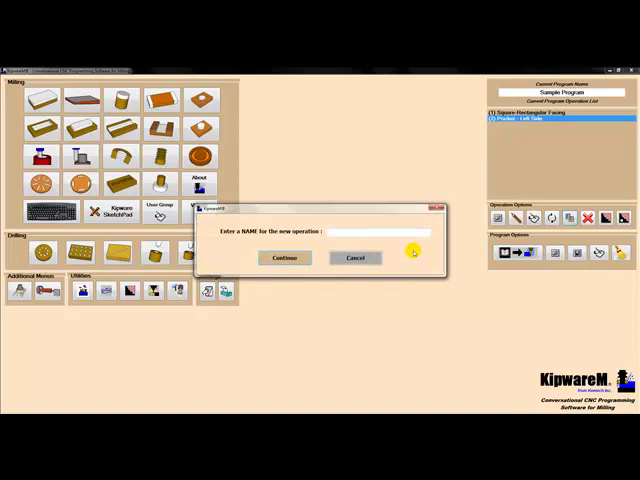
Step: Confirm the pocket operation name and add the filled-in Pocket cycle below the facing cycle
left_click(284, 258)
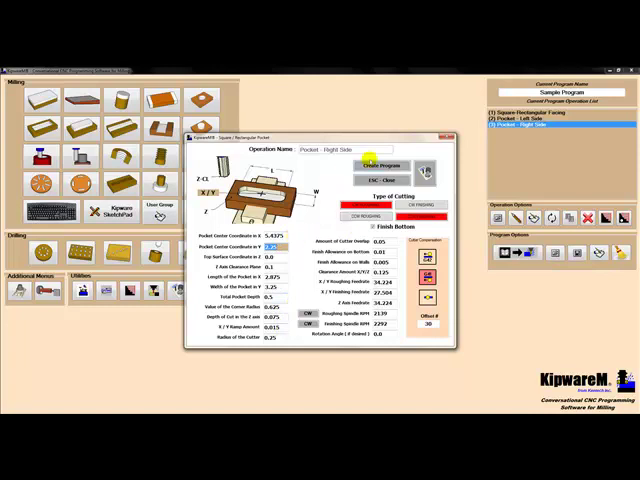
left_click(380, 166)
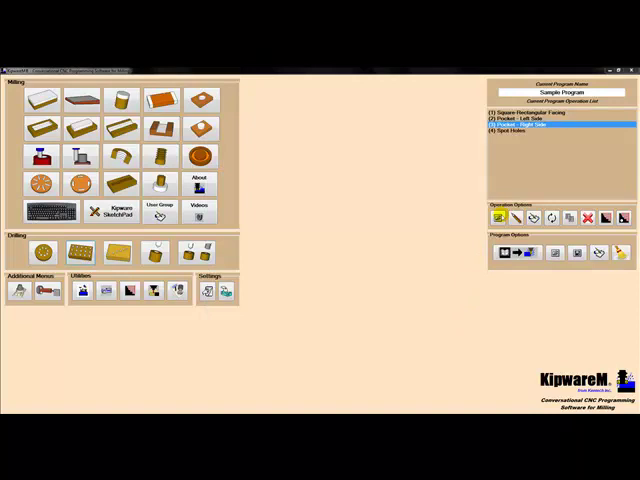
Step: Add a 'Drill Holes' grid drilling cycle, bringing up the operation-ordering form with four cycles
left_click(564, 132)
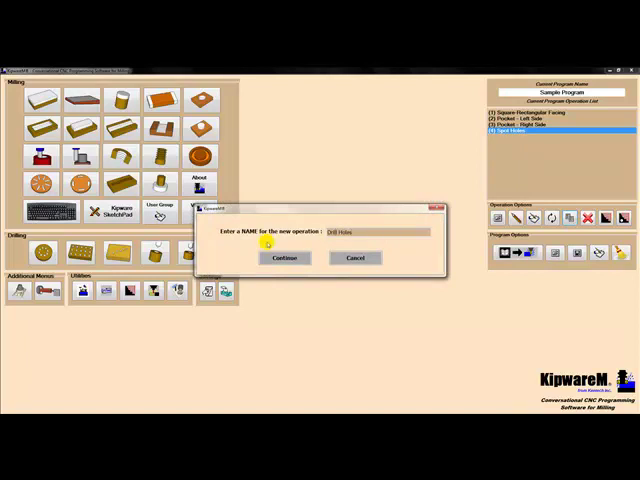
left_click(284, 258)
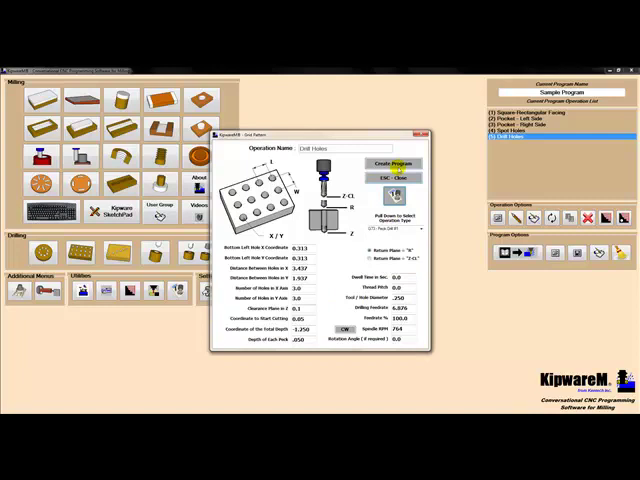
left_click(392, 162)
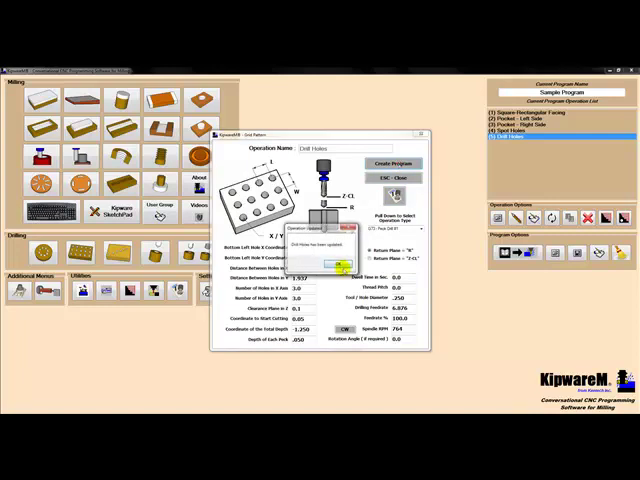
left_click(320, 264)
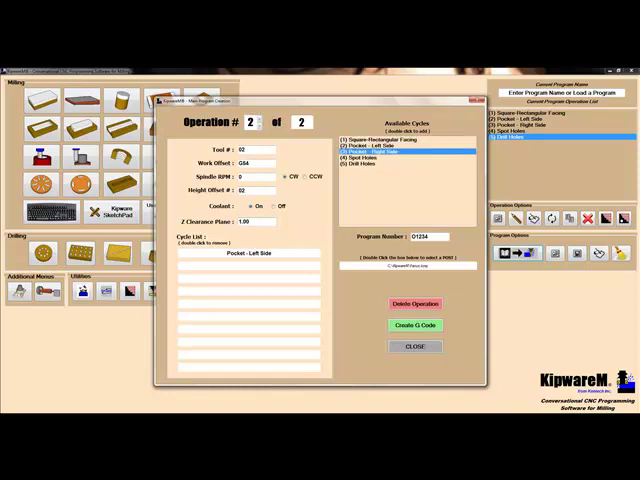
Step: Link cycles to the tool operations, assigning Drill Holes to operation 4
double_click(408, 156)
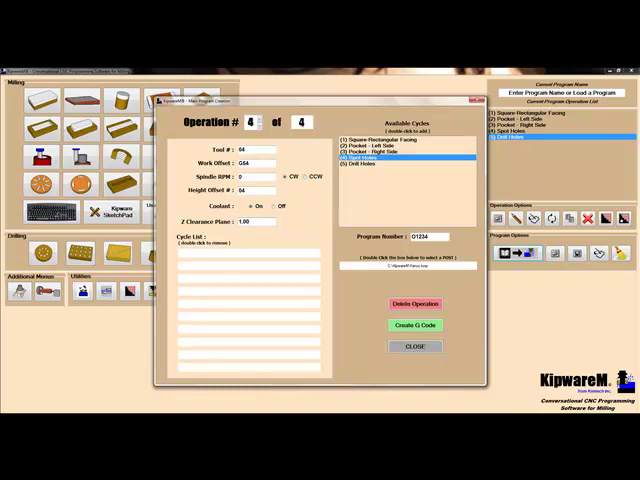
double_click(364, 164)
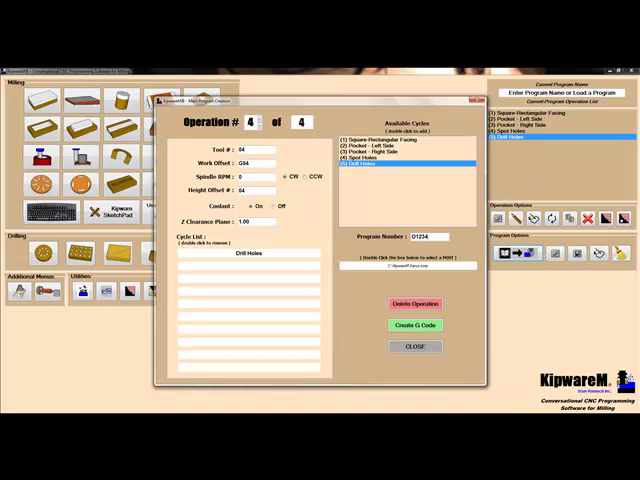
Step: Generate the complete G-code for all four operations and review the listing
left_click(414, 324)
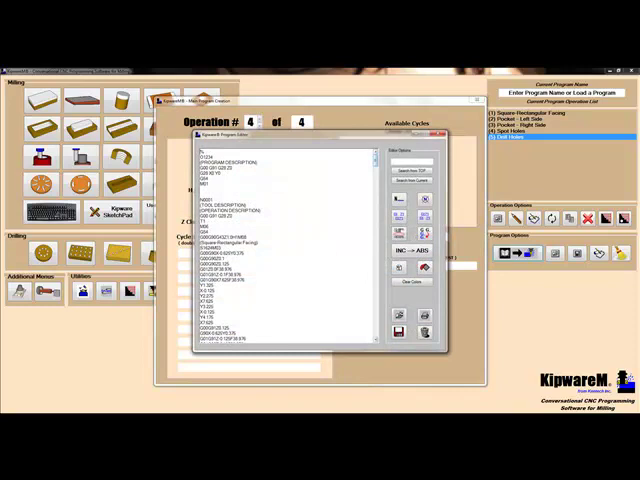
scroll("down", 3)
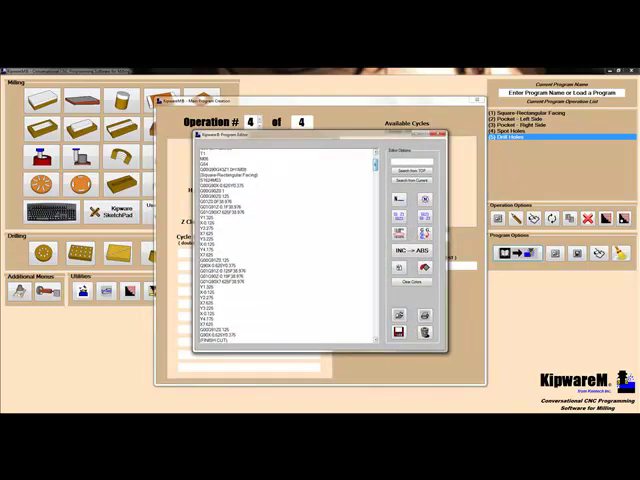
scroll("down", 3)
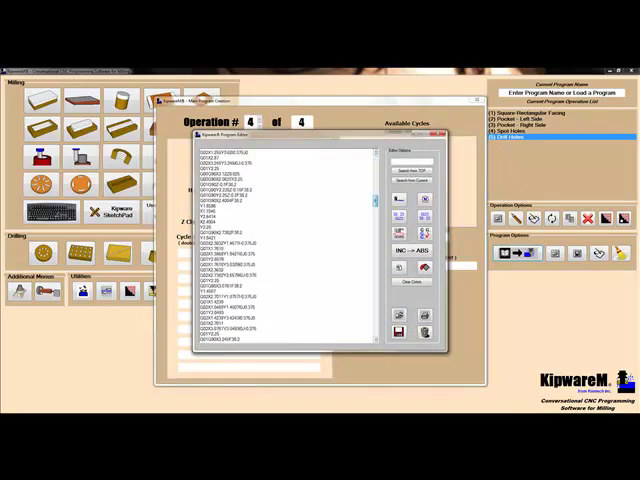